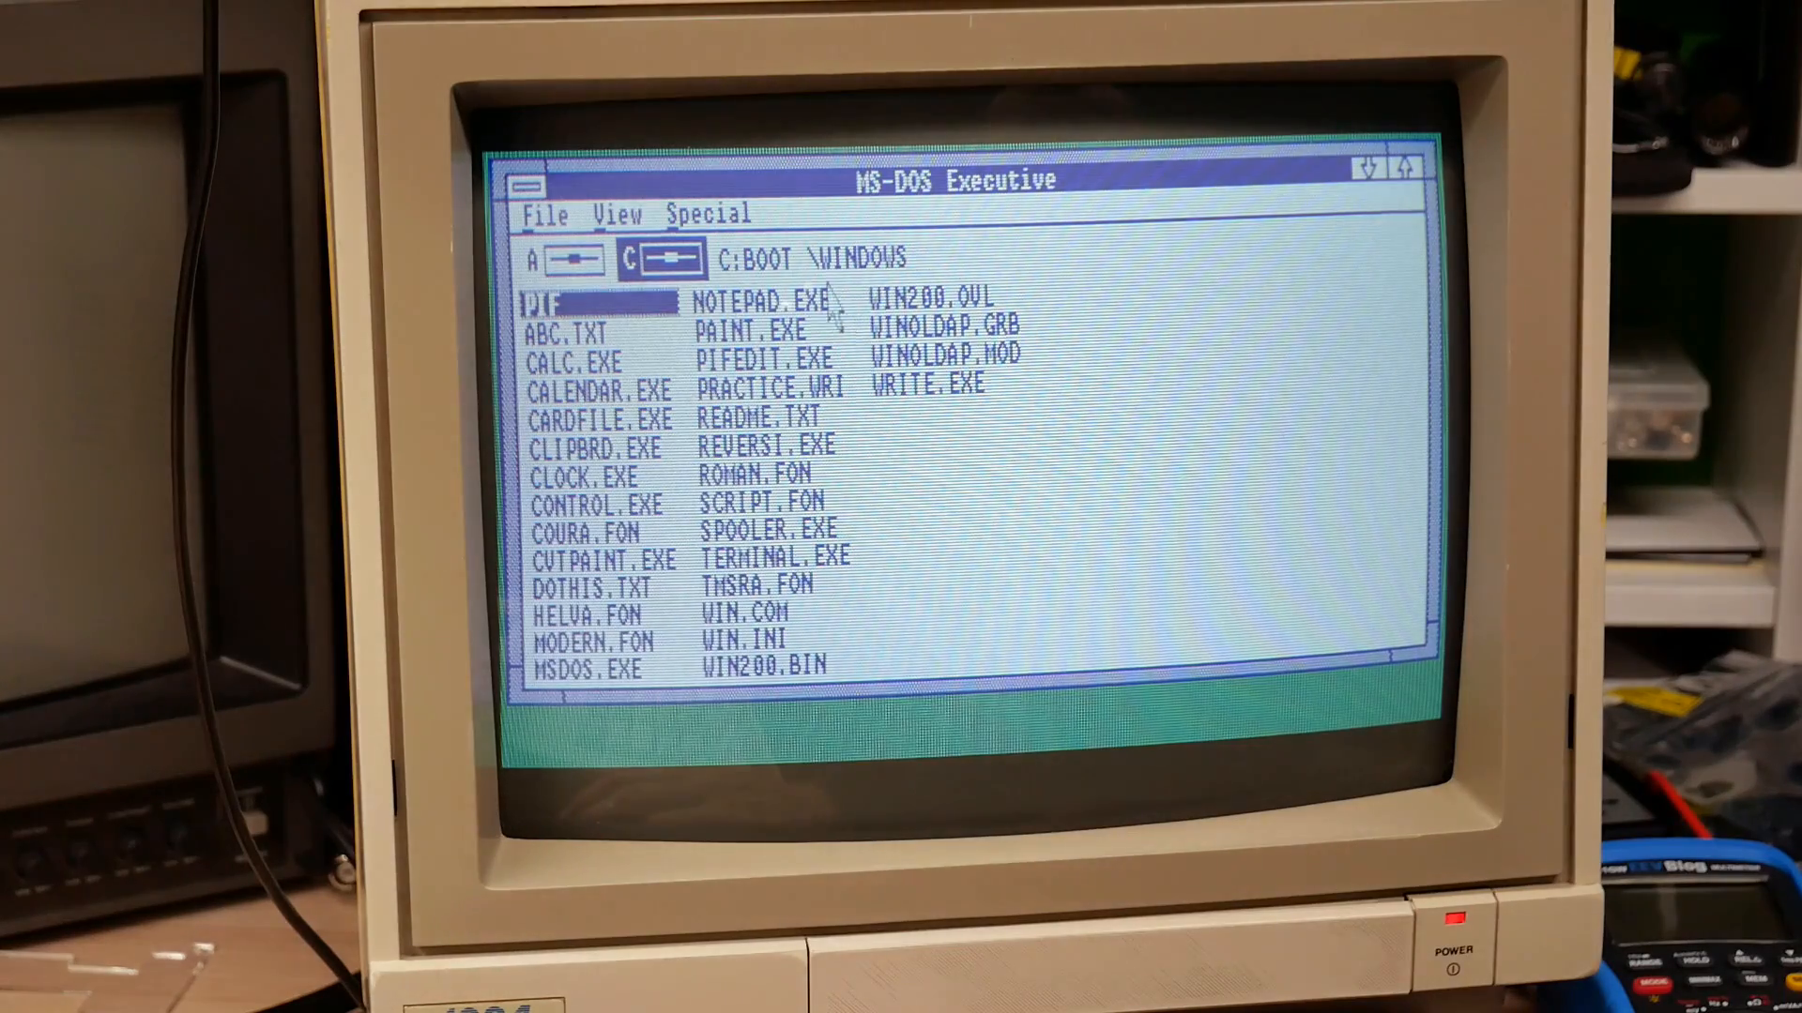
Launch PAINT.EXE from the C:\BOOT\WINDOWS listing in MS-DOS Executive.
{"action": "left_click", "coordinate": [768, 333]}
{"action": "type", "text": "Let's te"}
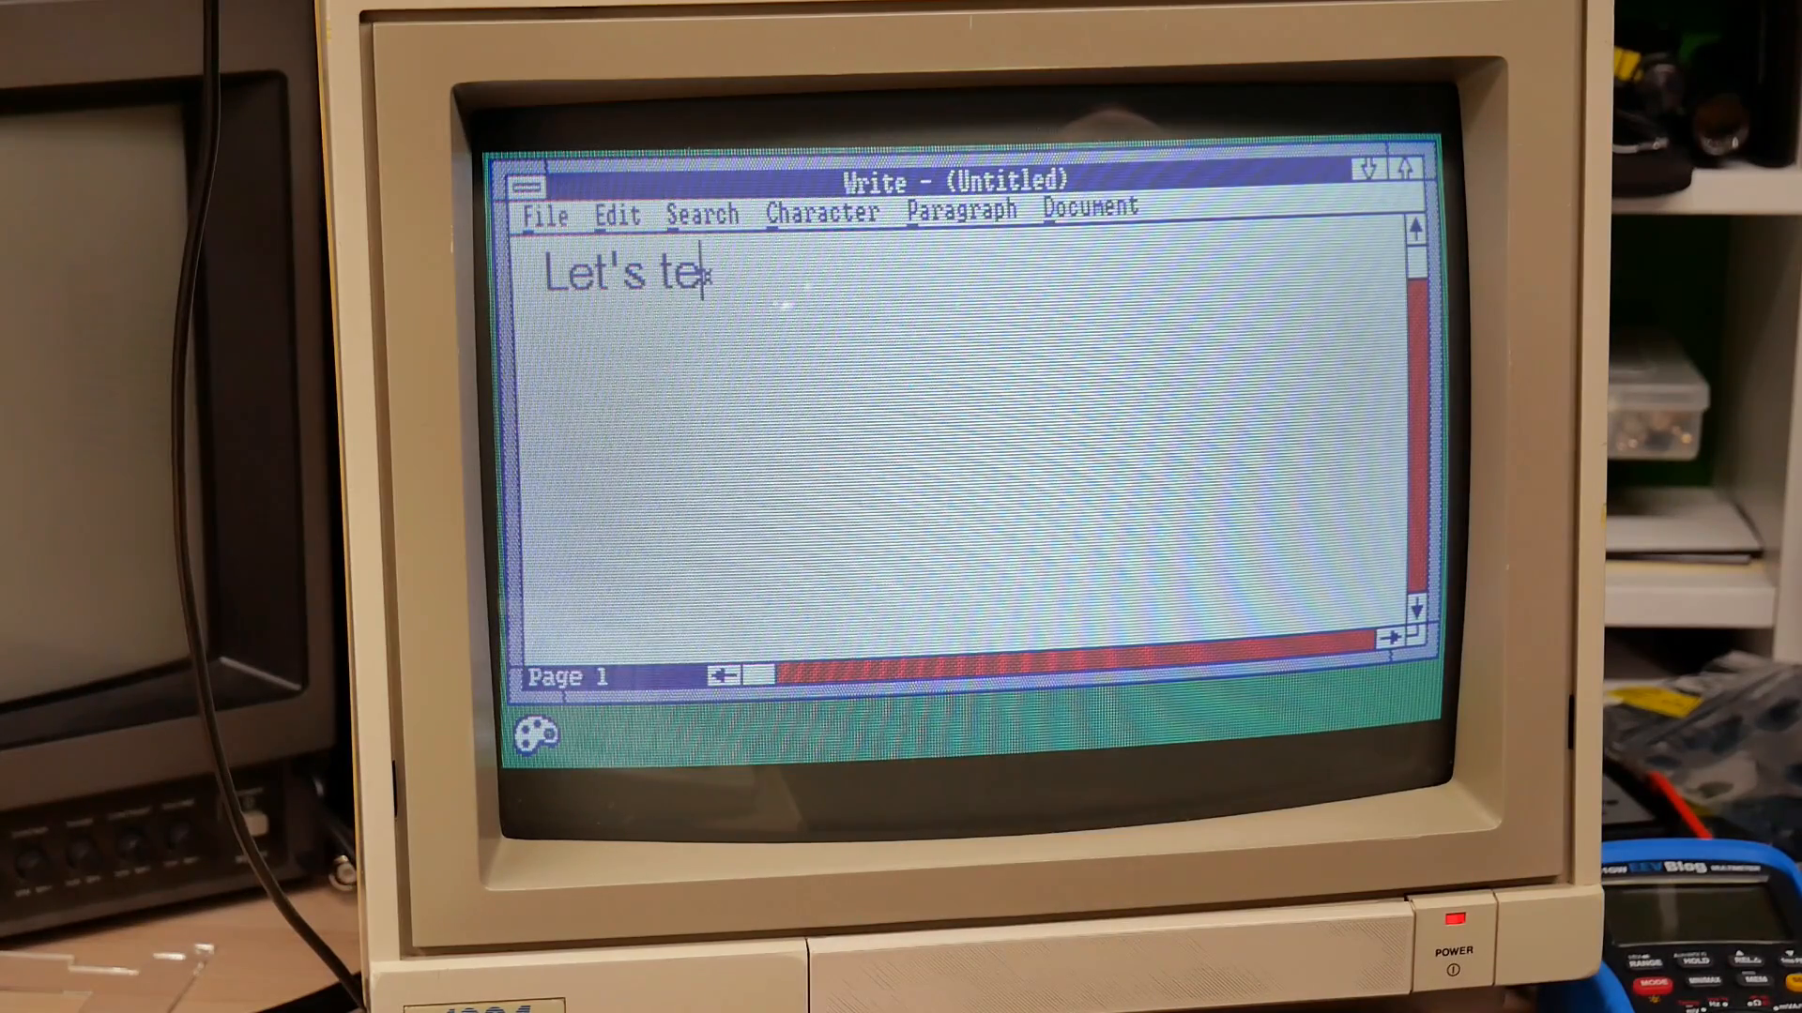
Write the sentence about testing out Microsoft Write using large fonts on a slow old computer.
{"action": "type", "text": "st out Micros"}
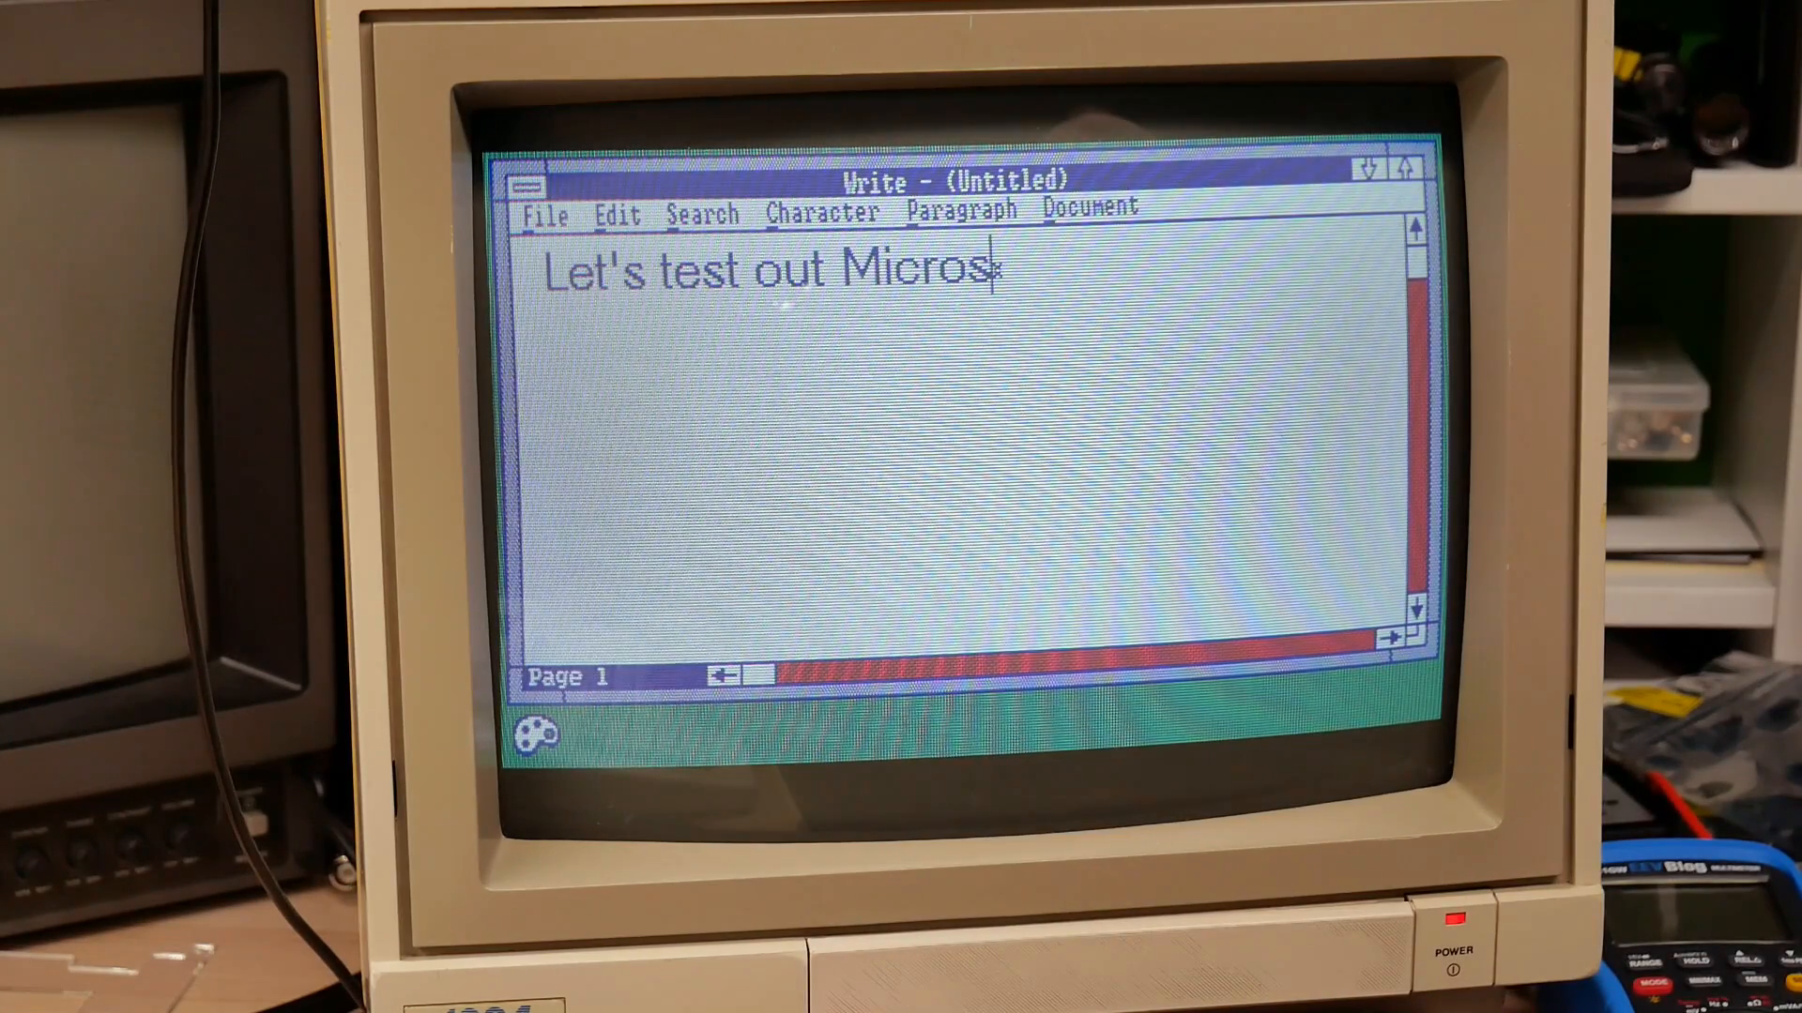
{"action": "type", "text": "oft Write. Using"}
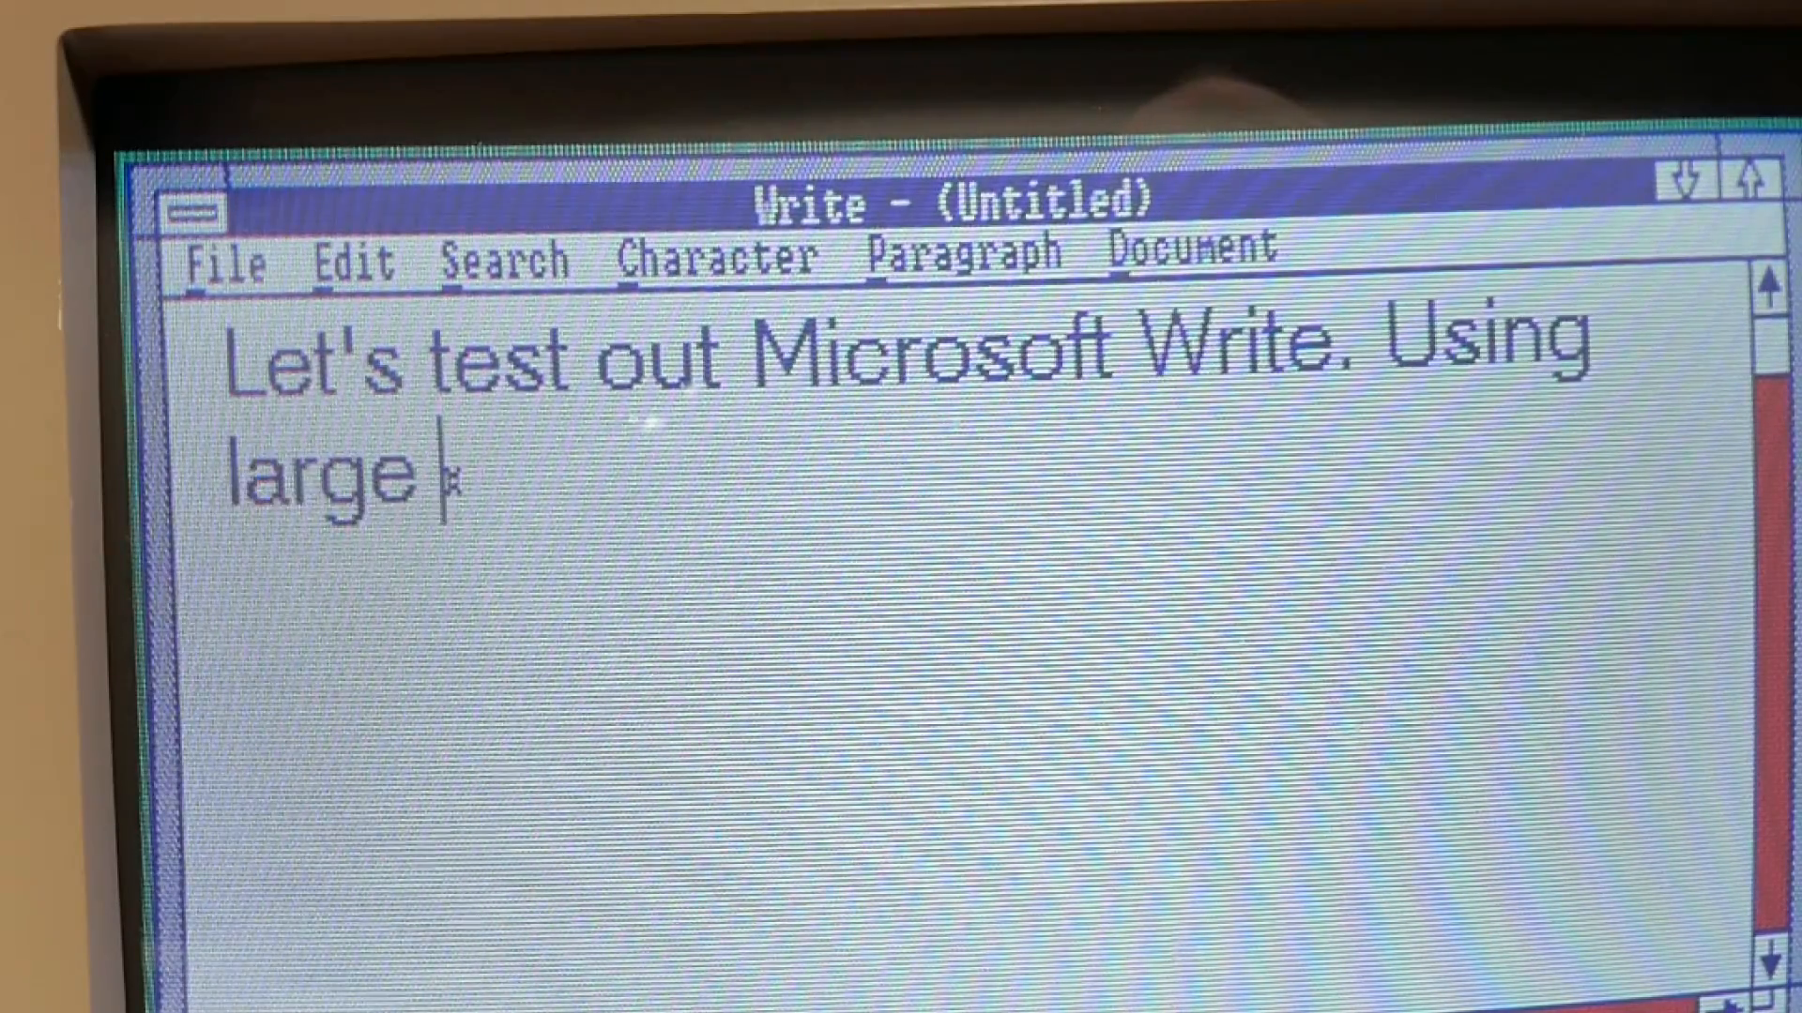
{"action": "type", "text": "fonts on a"}
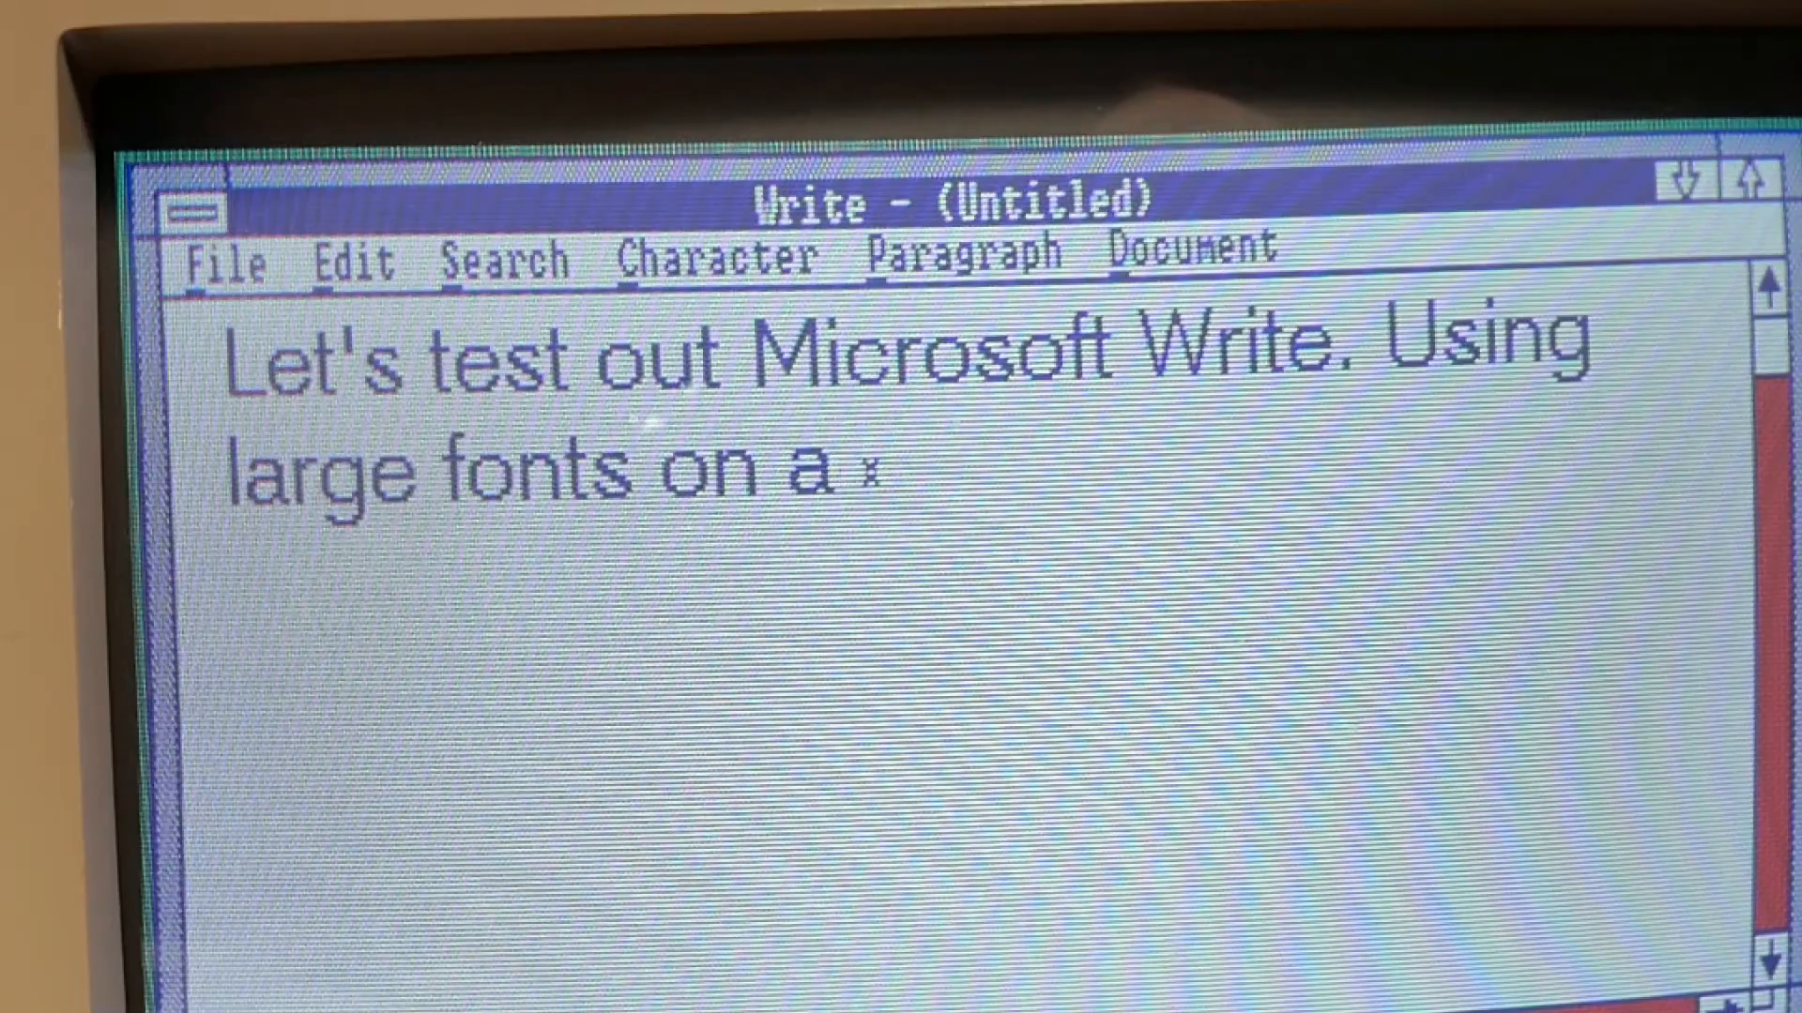
{"action": "type", "text": "slow old compute"}
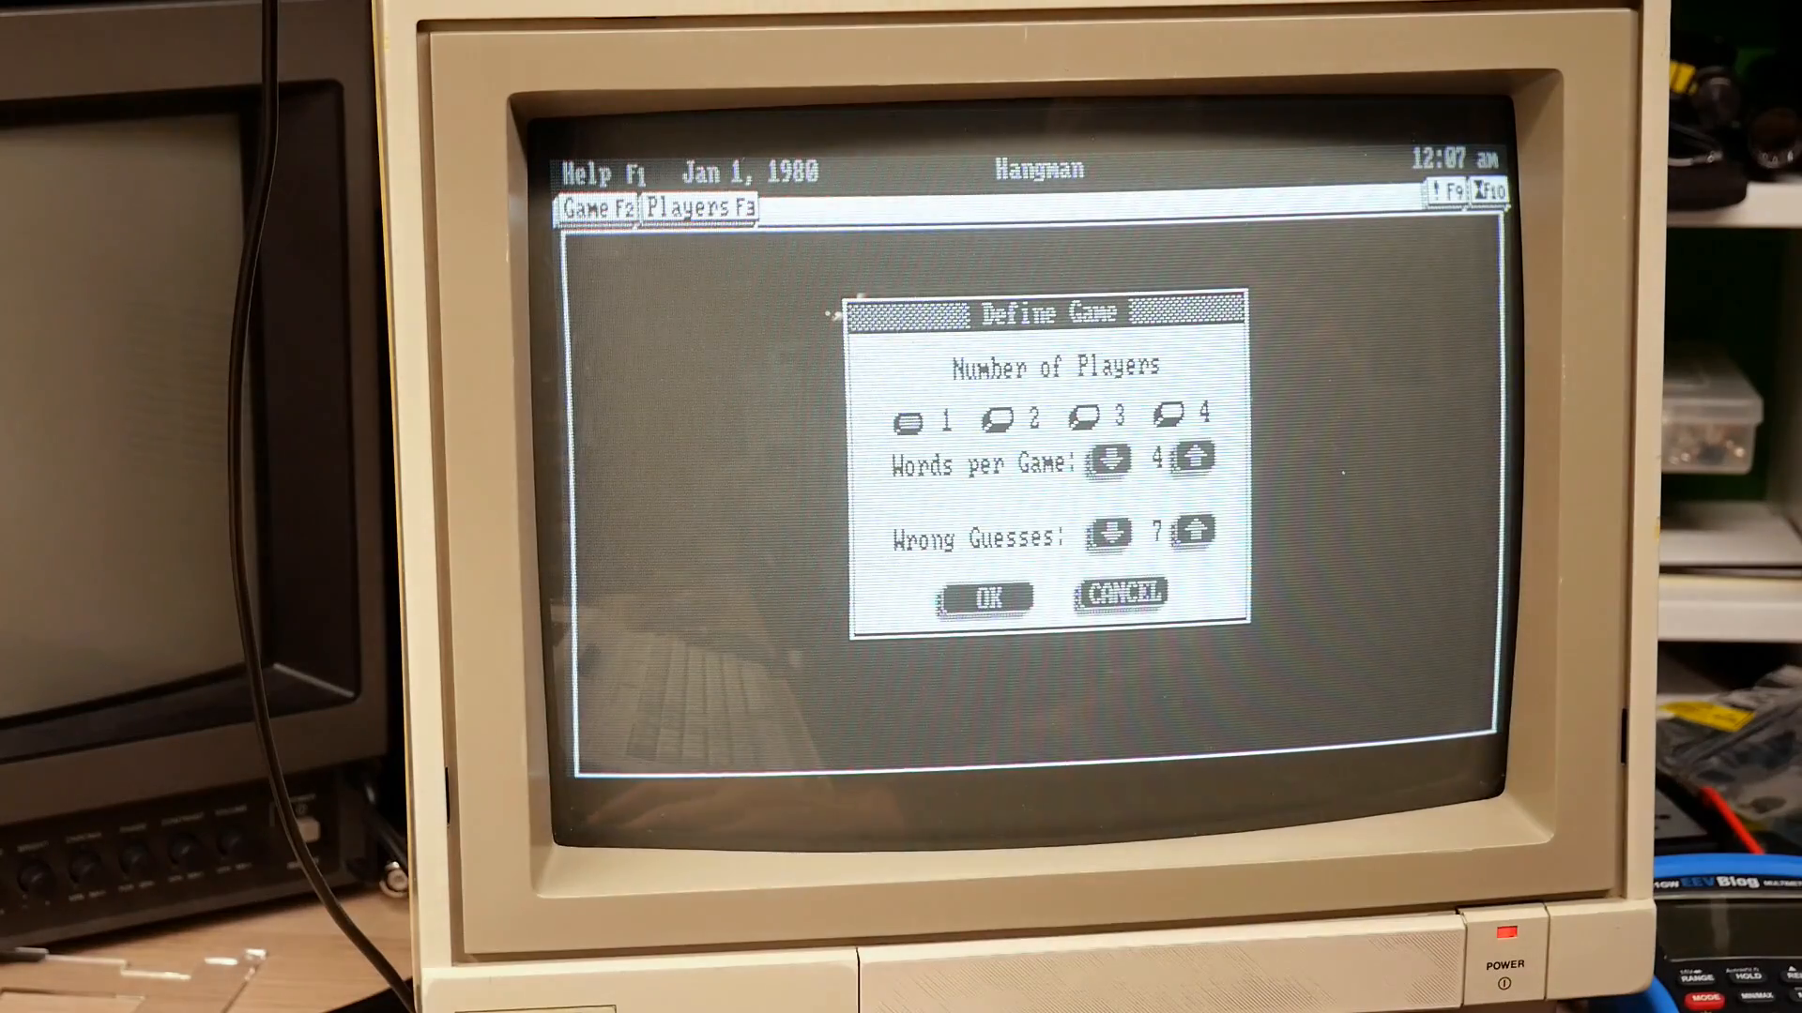
Accept the Hangman game settings and enter the player name ending 'drian' to start.
{"action": "left_click", "coordinate": [989, 597]}
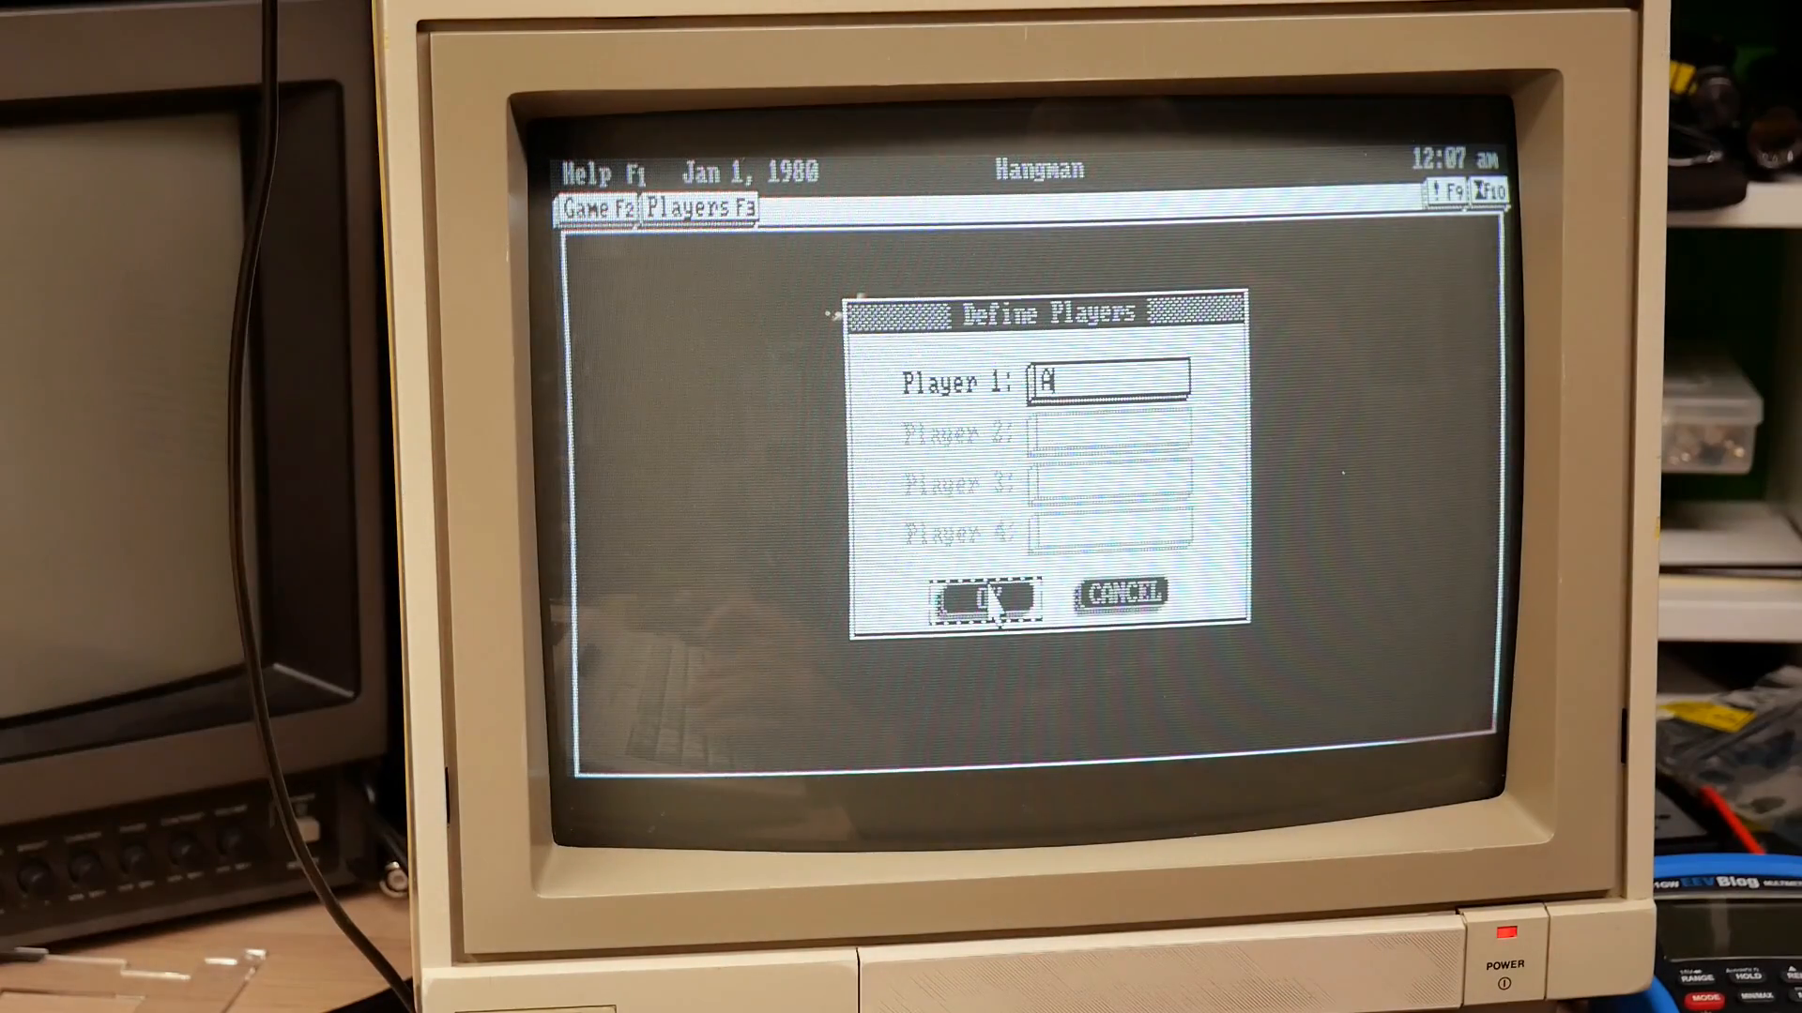
{"action": "type", "text": "drian"}
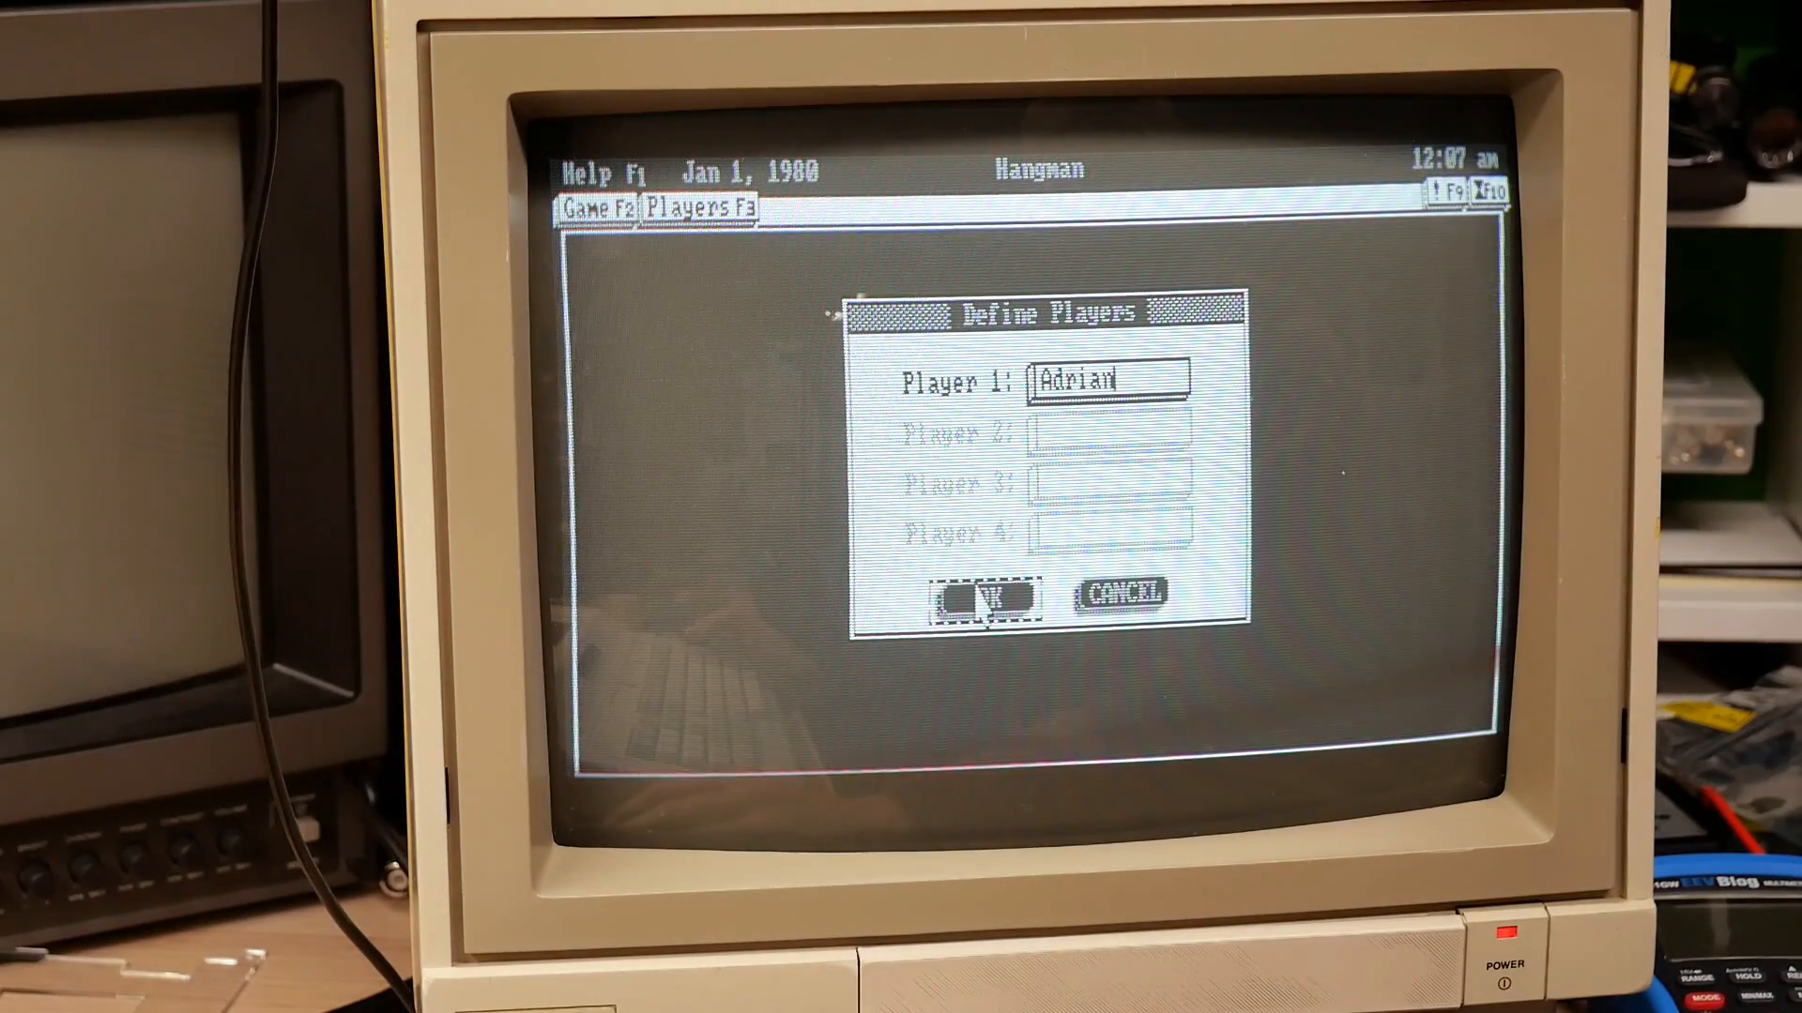
{"action": "left_click", "coordinate": [985, 594]}
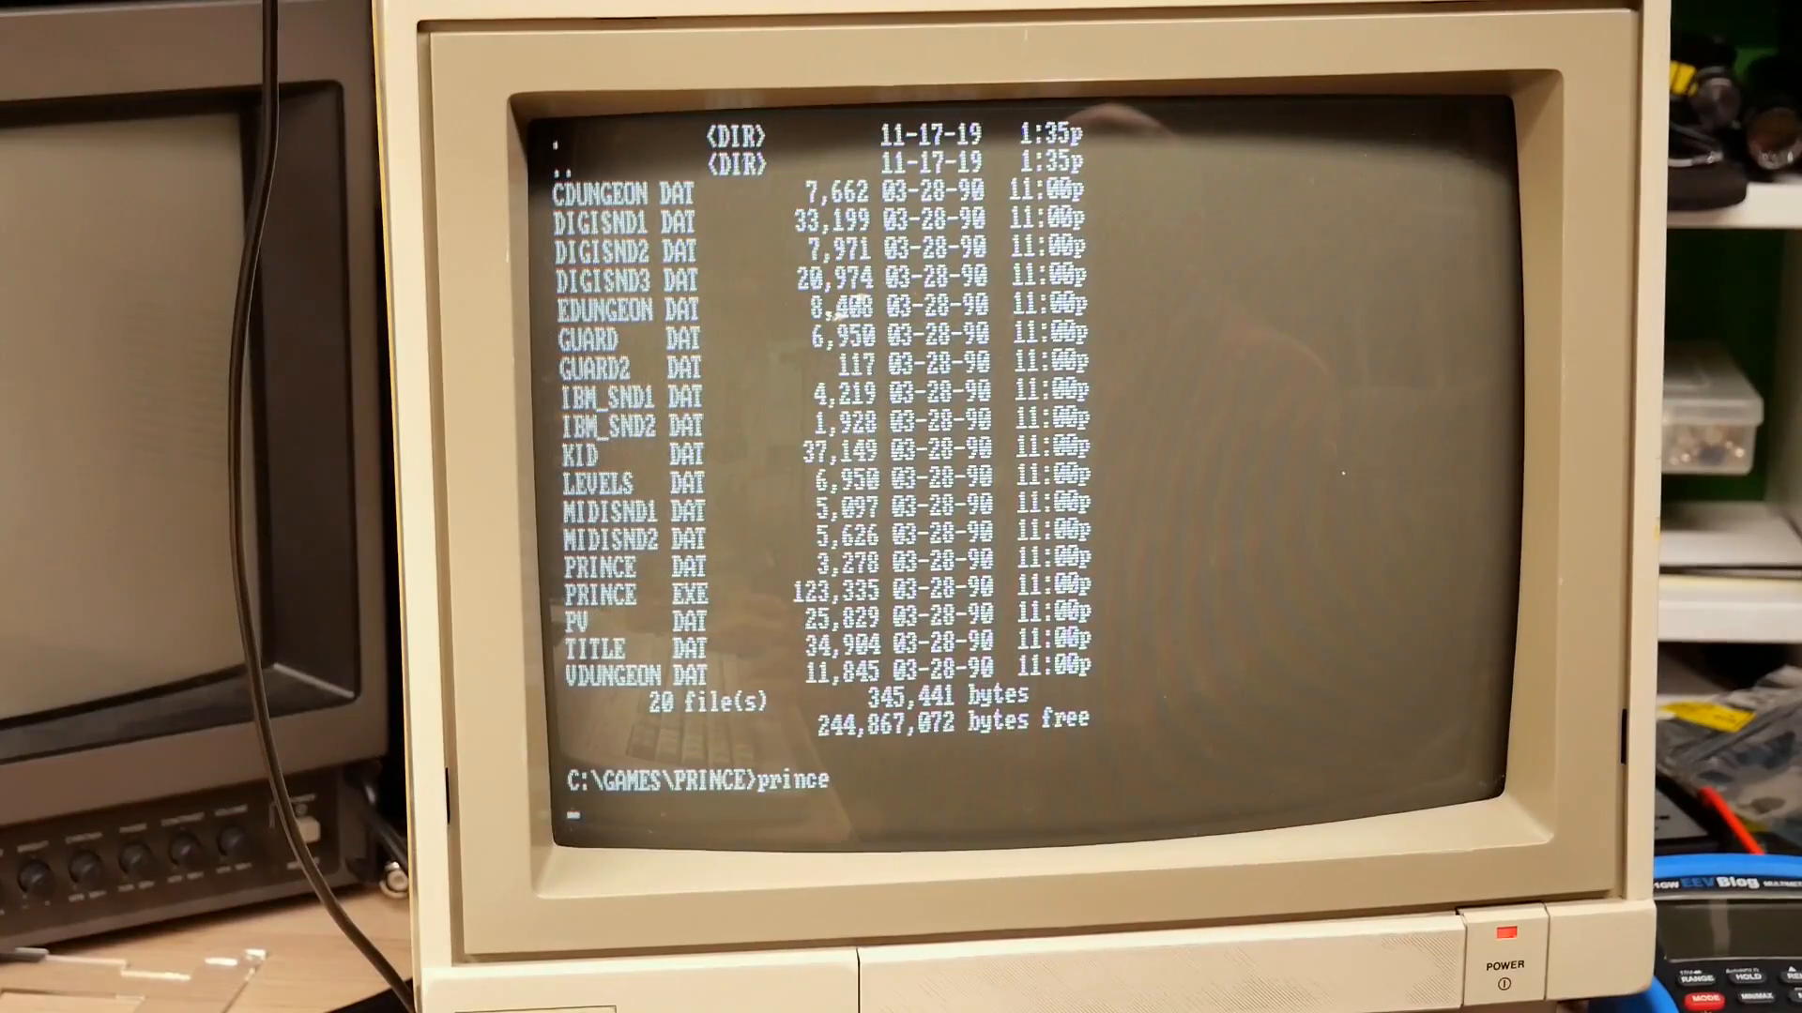
{"action": "key", "text": "Return"}
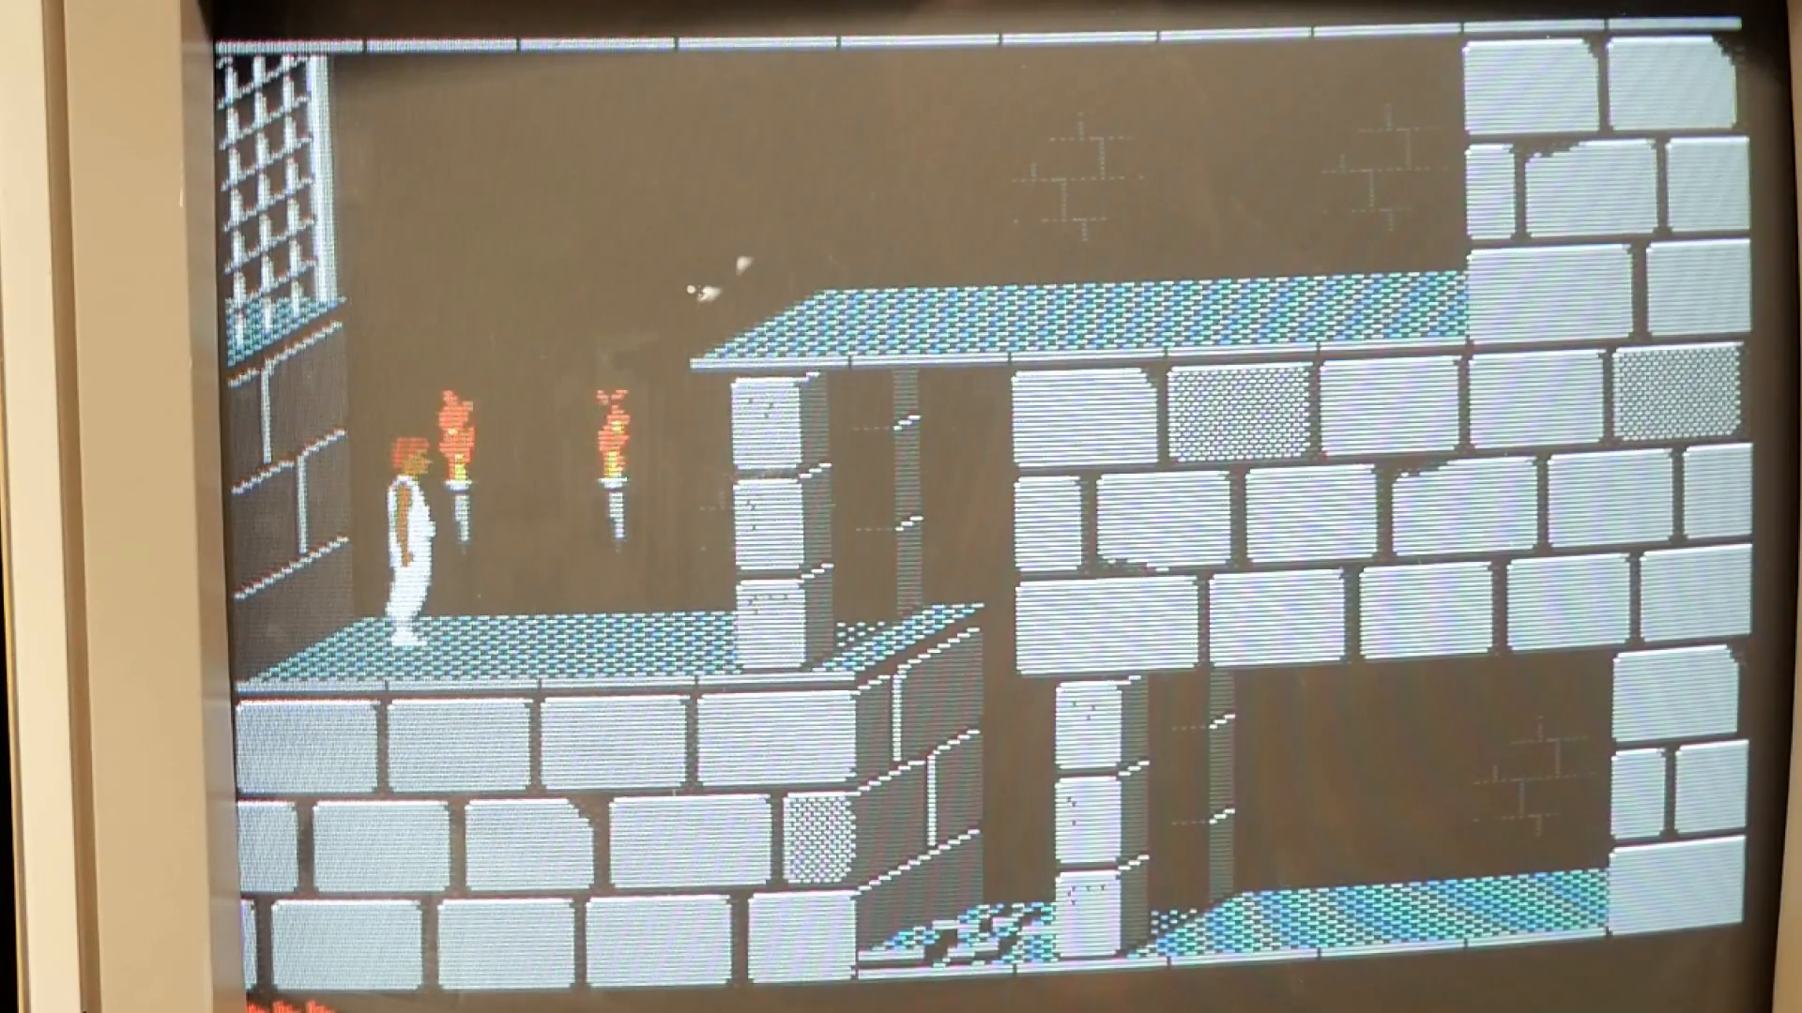
Walk the prince right along the ledge toward the stone pillar.
{"action": "key", "text": "Right"}
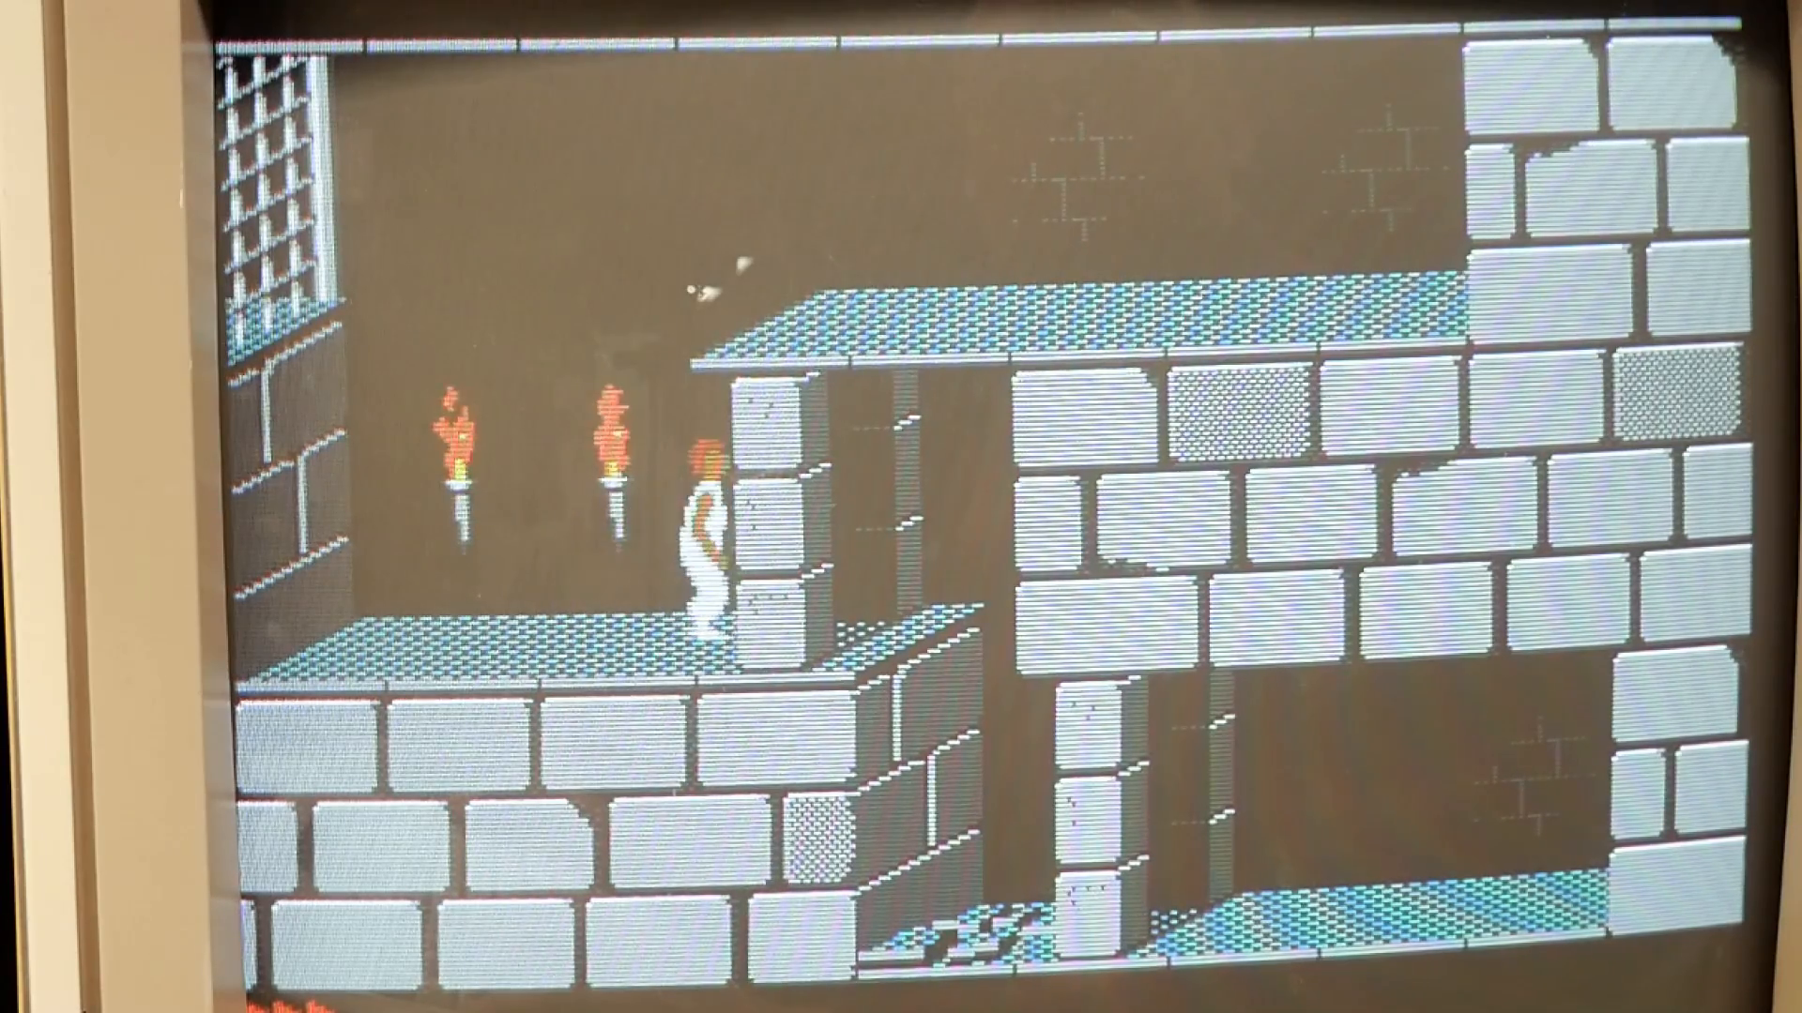